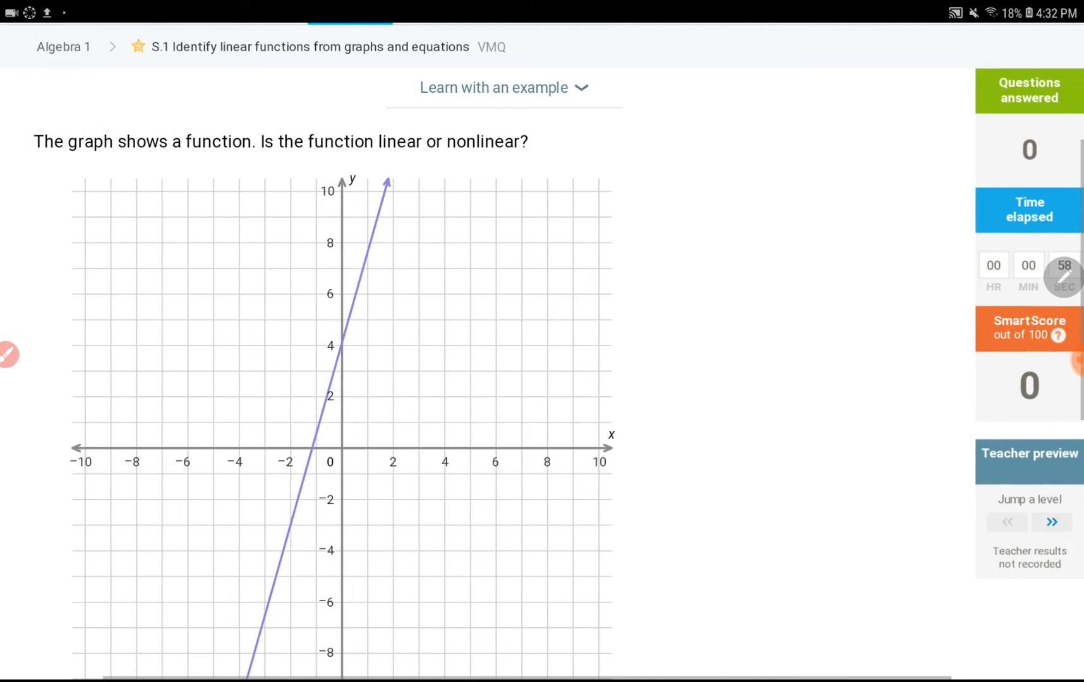
# - Scroll down past the steep straight-line graph question to jump a level
pyautogui.scroll(-3)
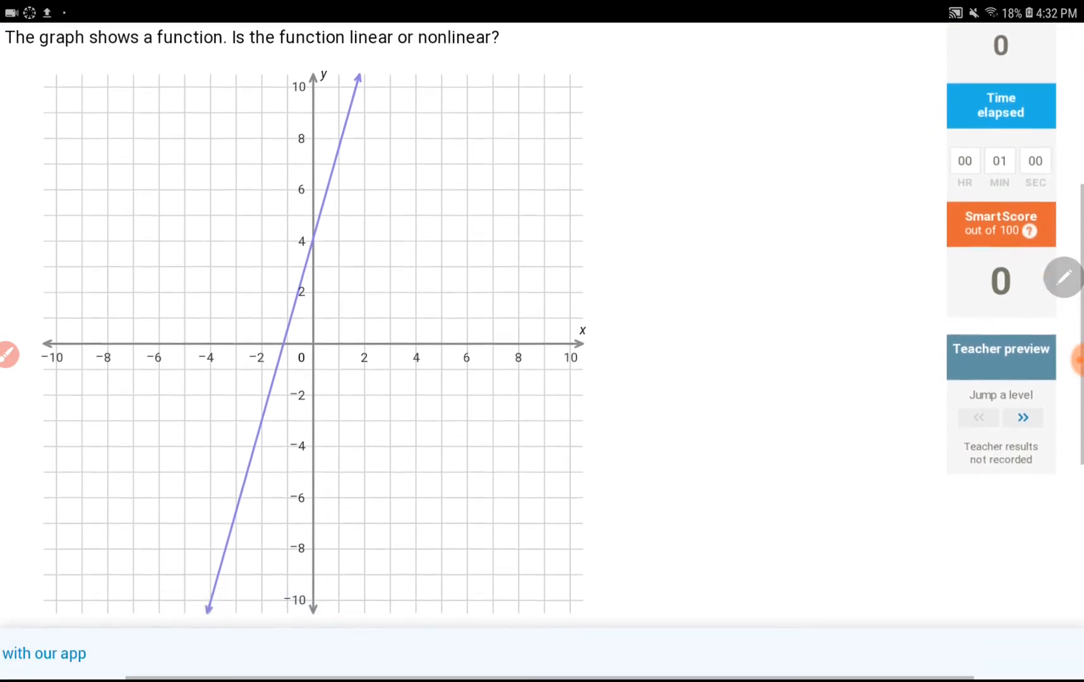
pyautogui.scroll(-3)
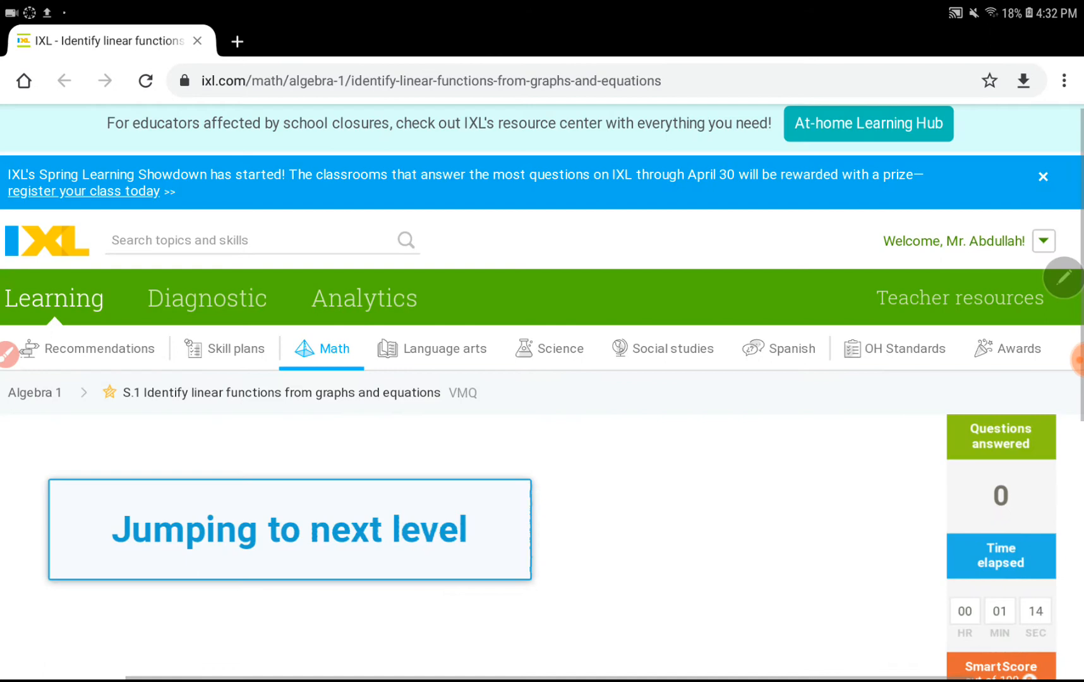
# - Scroll past the curved graph question to the new plotted-points graph question
pyautogui.scroll(-3)
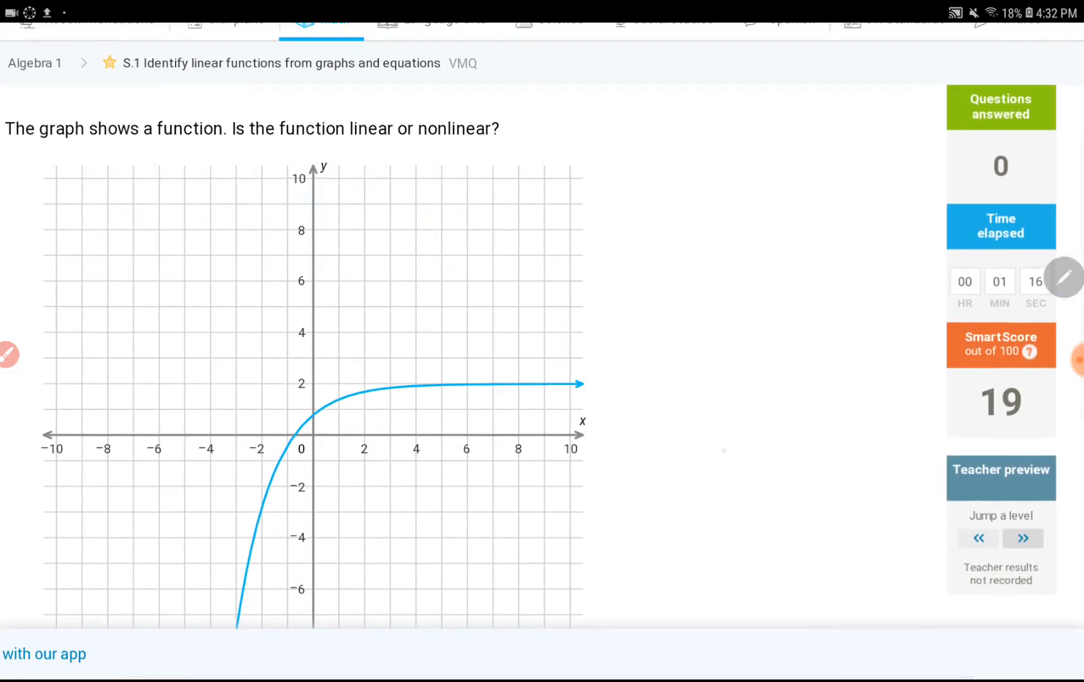
pyautogui.scroll(-3)
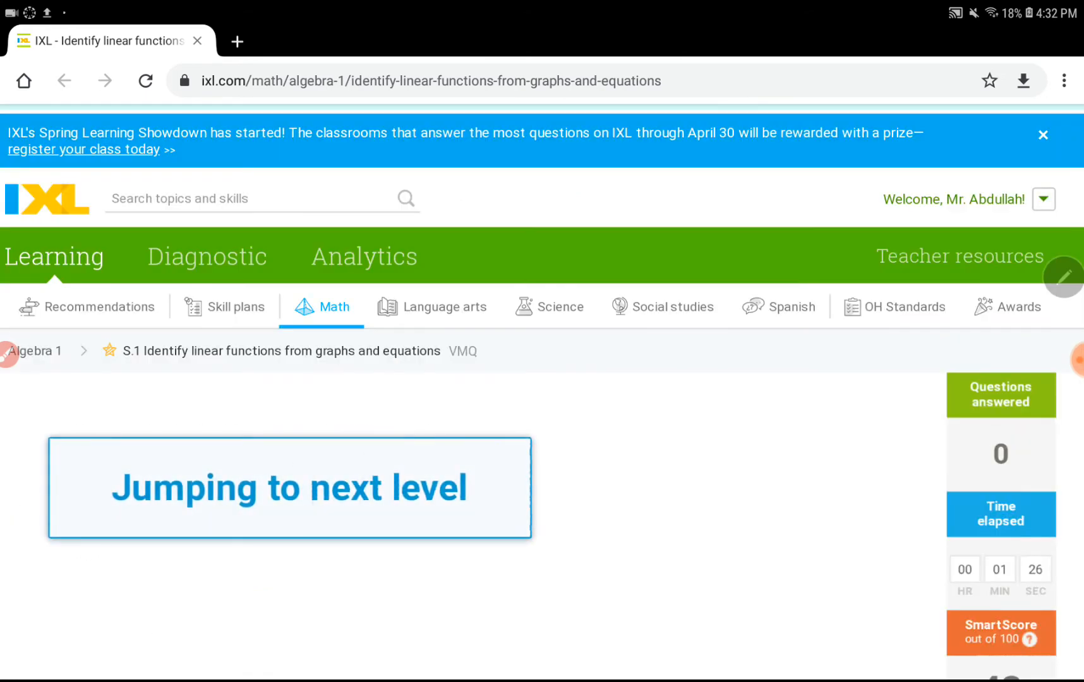
pyautogui.scroll(-3)
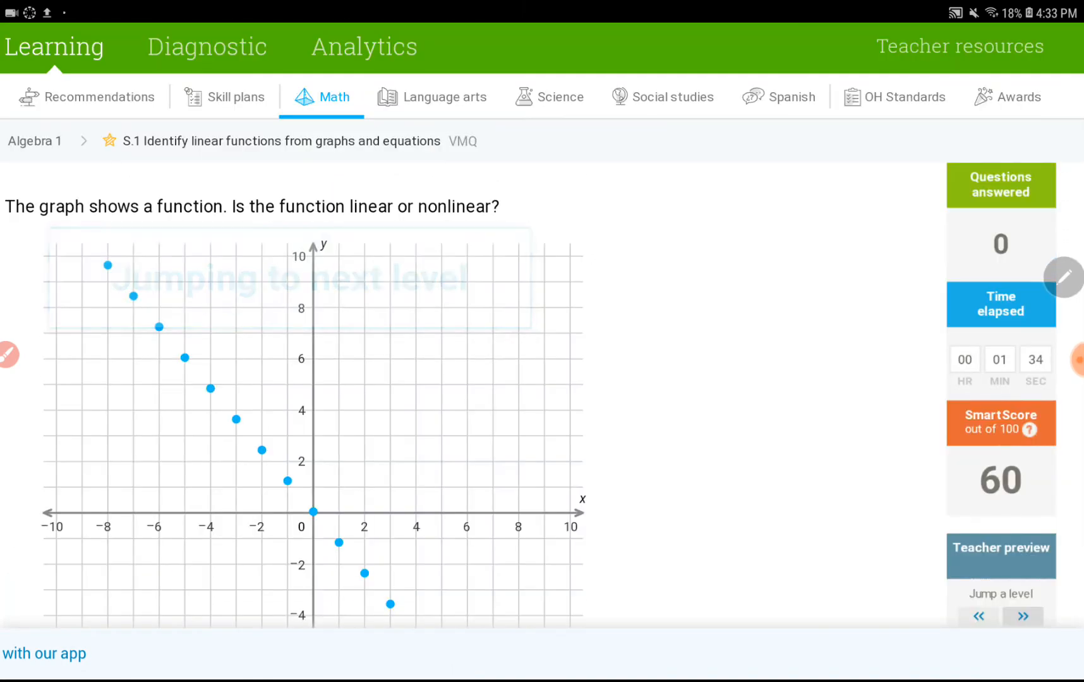
pyautogui.scroll(-3)
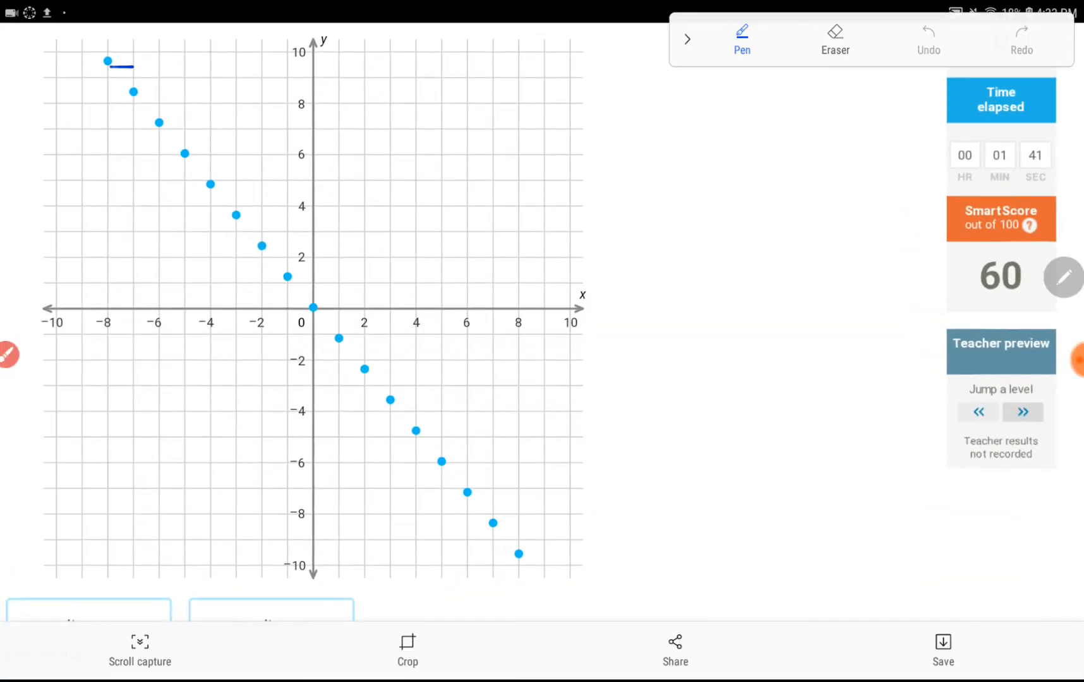
pyautogui.moveTo(107, 61); pyautogui.dragTo(184, 156)
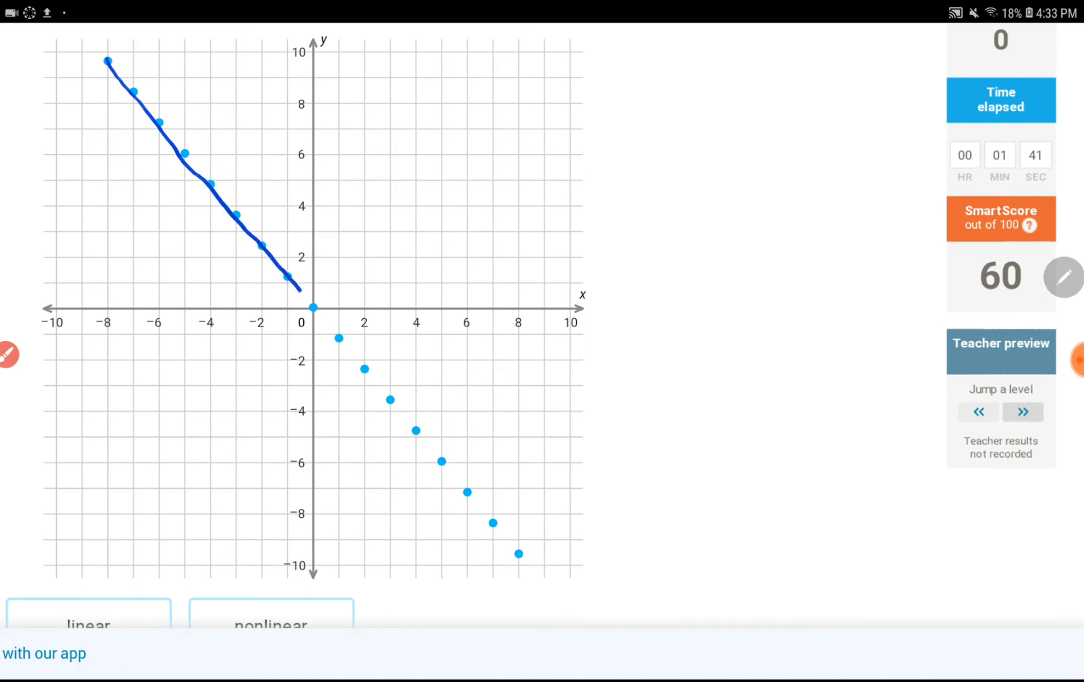
pyautogui.moveTo(313, 307); pyautogui.dragTo(434, 439)
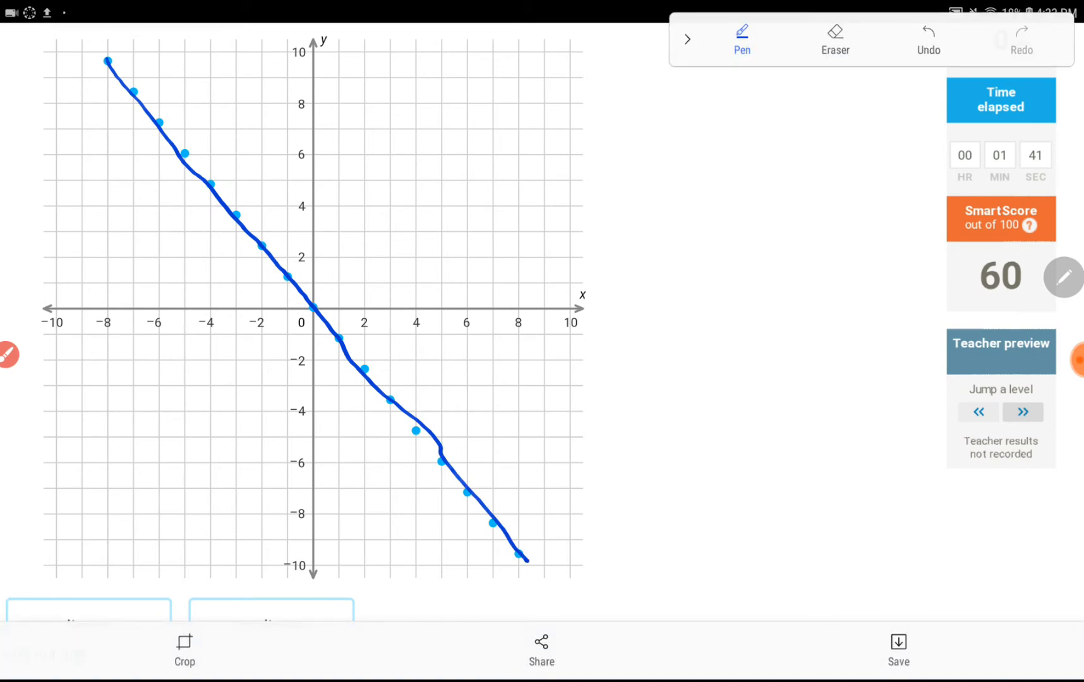
pyautogui.moveTo(738, 460); pyautogui.dragTo(727, 526)
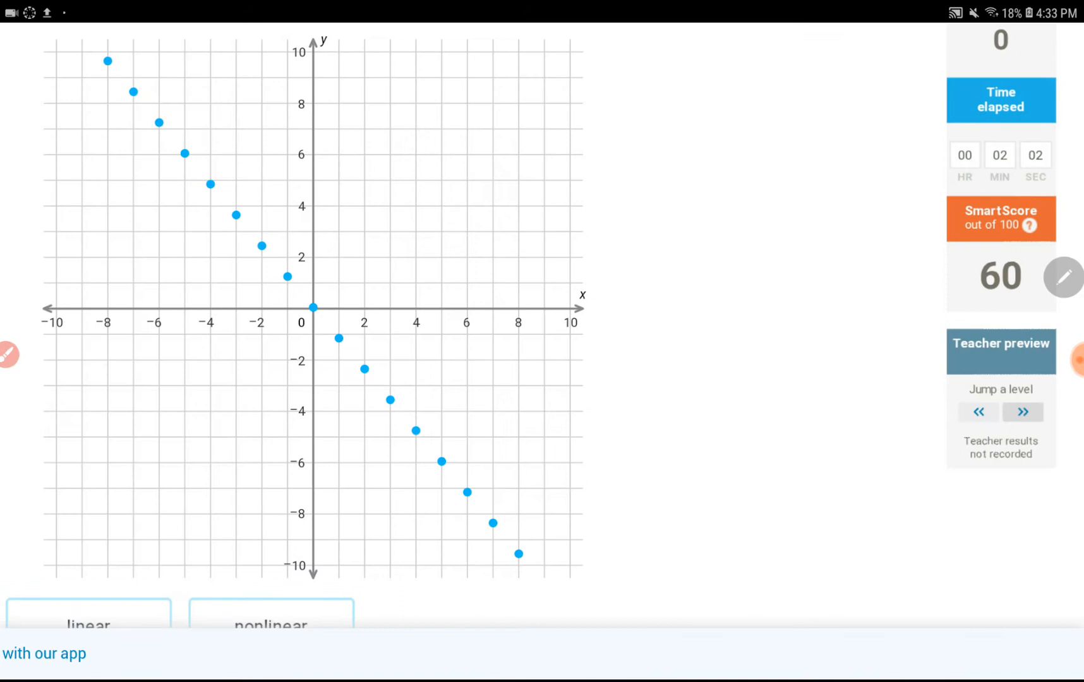
# - Answer that the plotted-points graph is linear
pyautogui.scroll(-3)
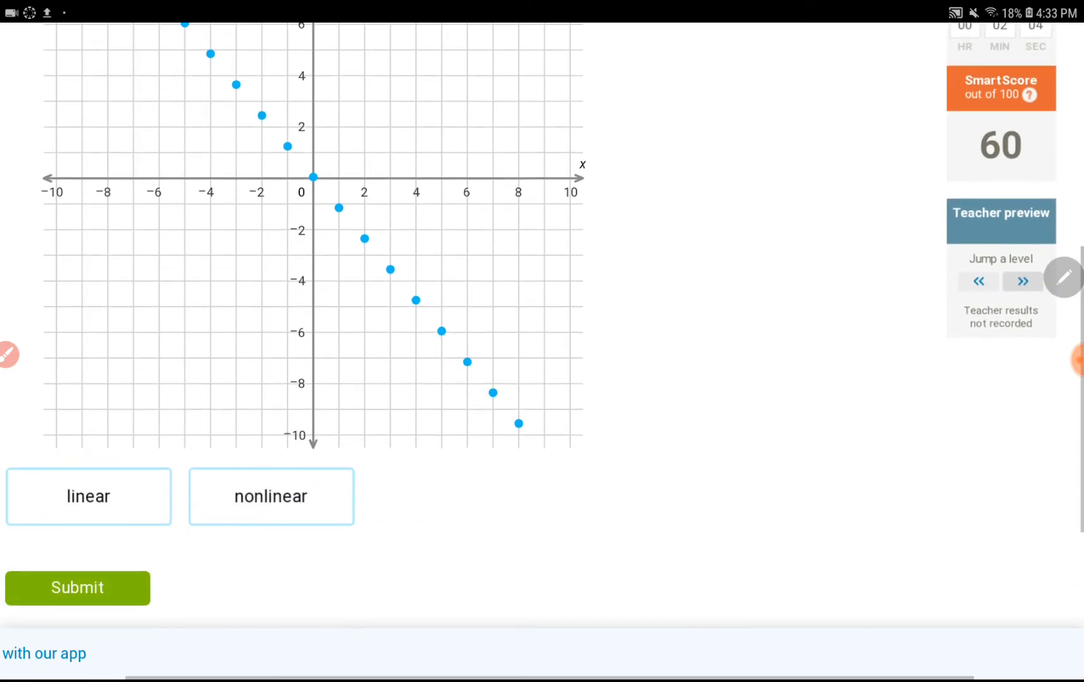
pyautogui.click(89, 497)
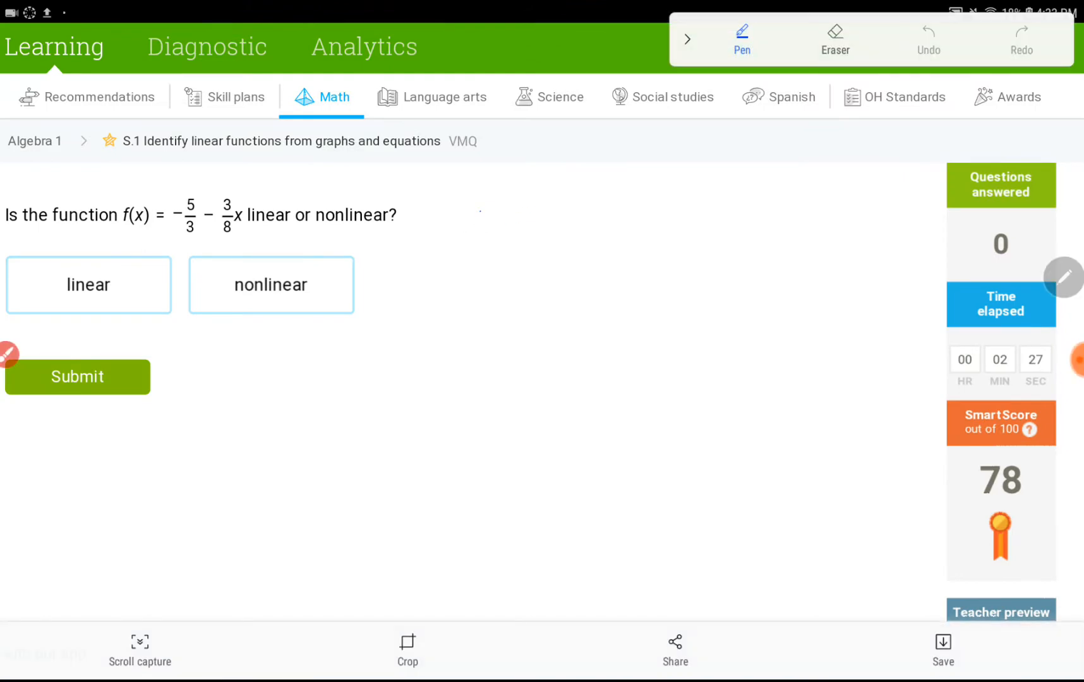
pyautogui.moveTo(474, 214); pyautogui.dragTo(543, 214)
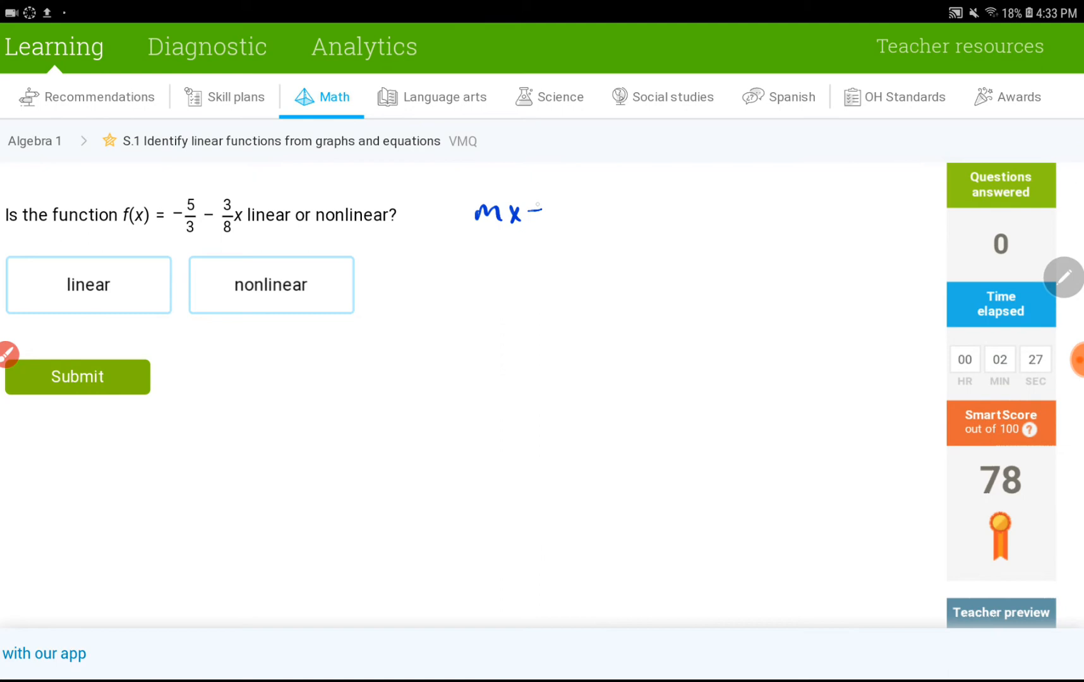
pyautogui.moveTo(526, 208); pyautogui.dragTo(567, 214)
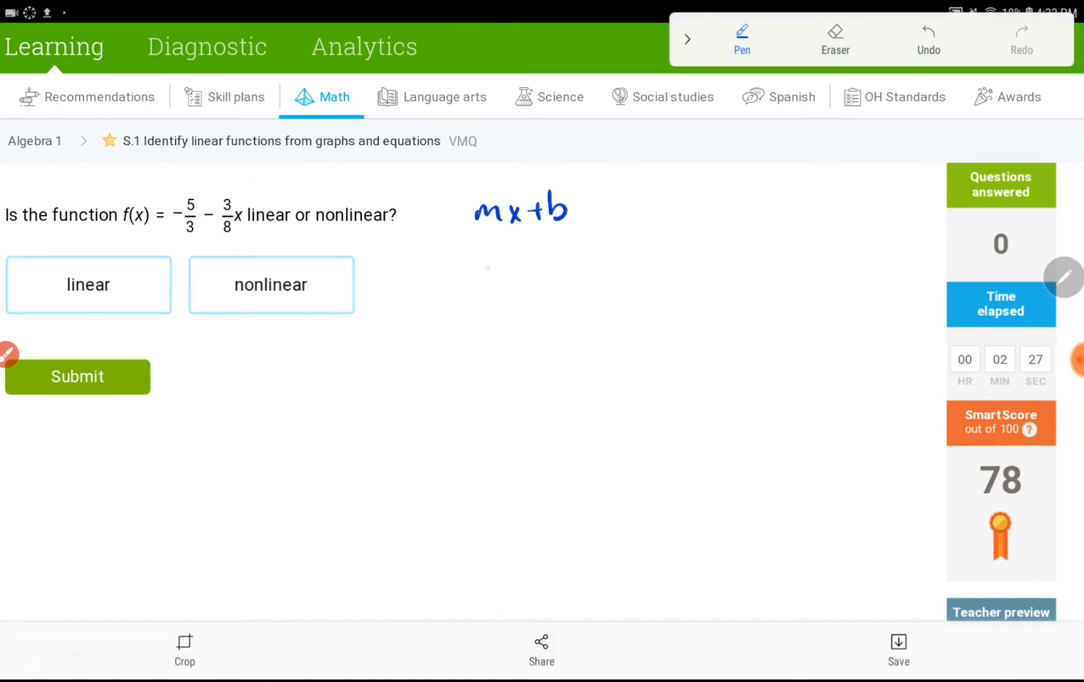
pyautogui.moveTo(470, 298); pyautogui.dragTo(522, 277)
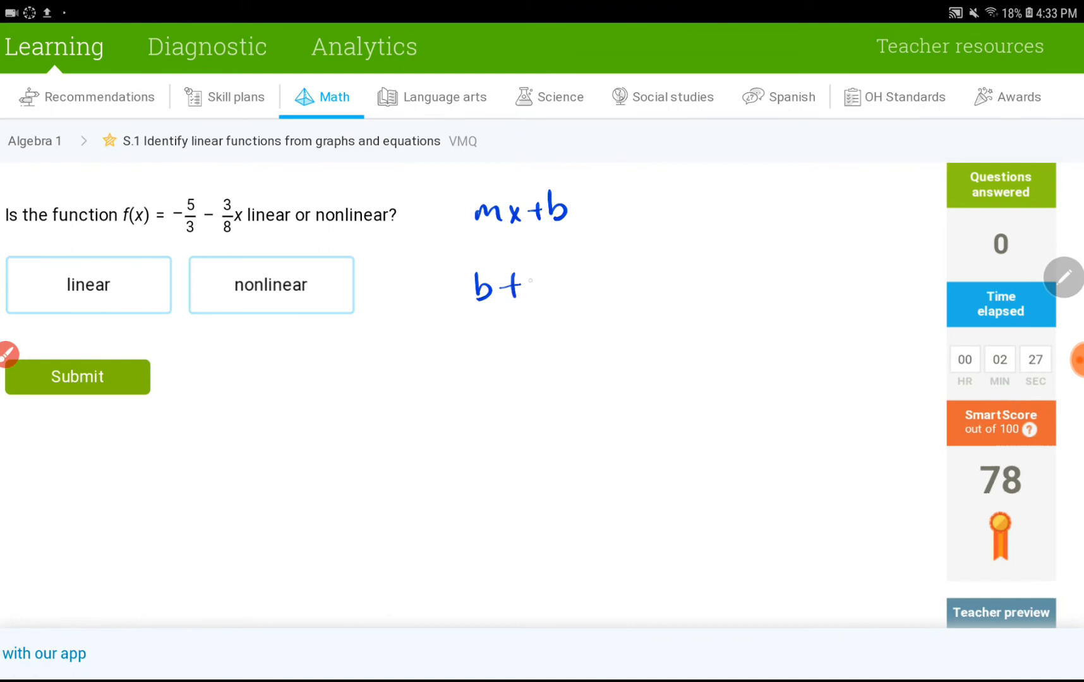
pyautogui.moveTo(526, 287); pyautogui.dragTo(581, 287)
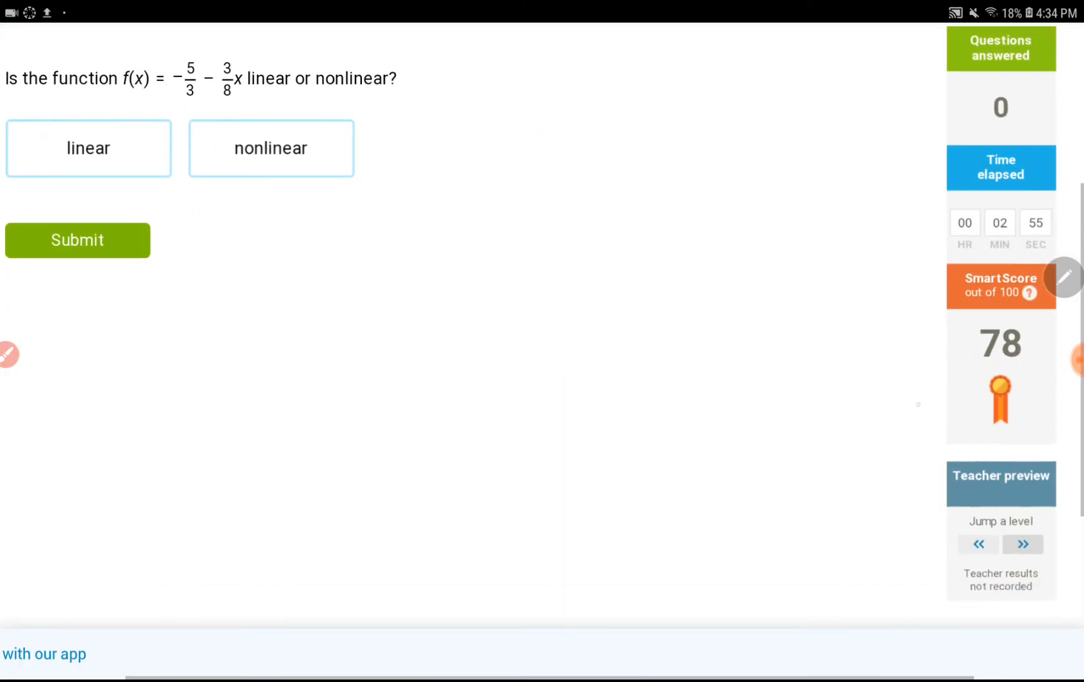
# - Answer that the f(x) equation is linear
pyautogui.click(78, 240)
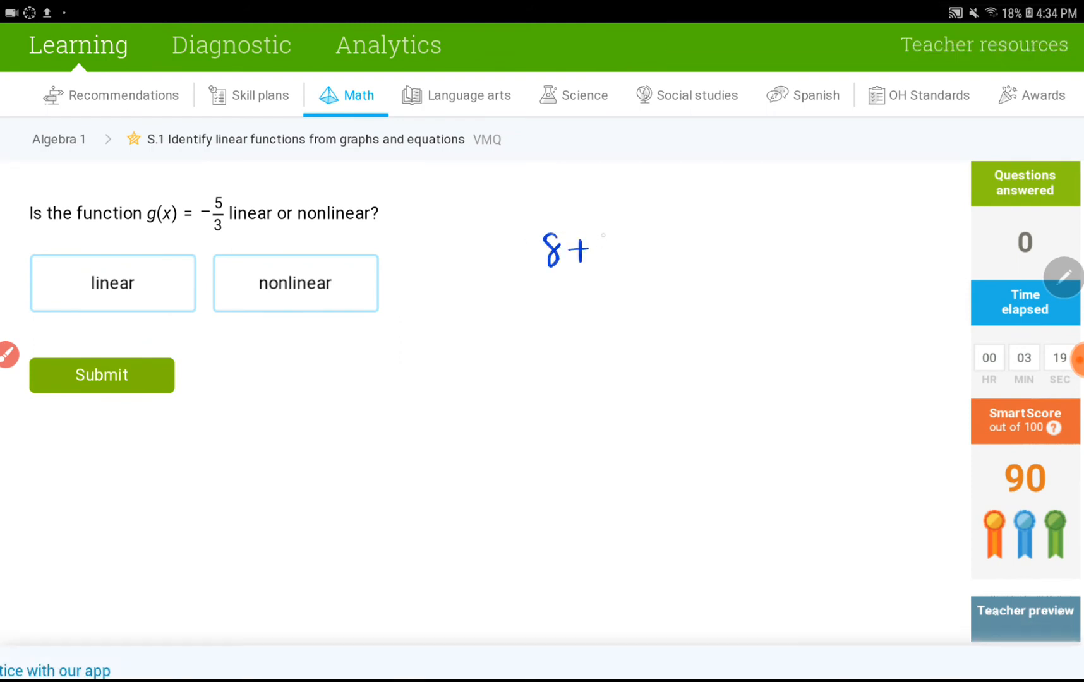
# - Handwrite 8+10^x and 3^x/5+7, each labelled nonlinear, and switch the pen to red
pyautogui.moveTo(598, 249); pyautogui.dragTo(636, 221)
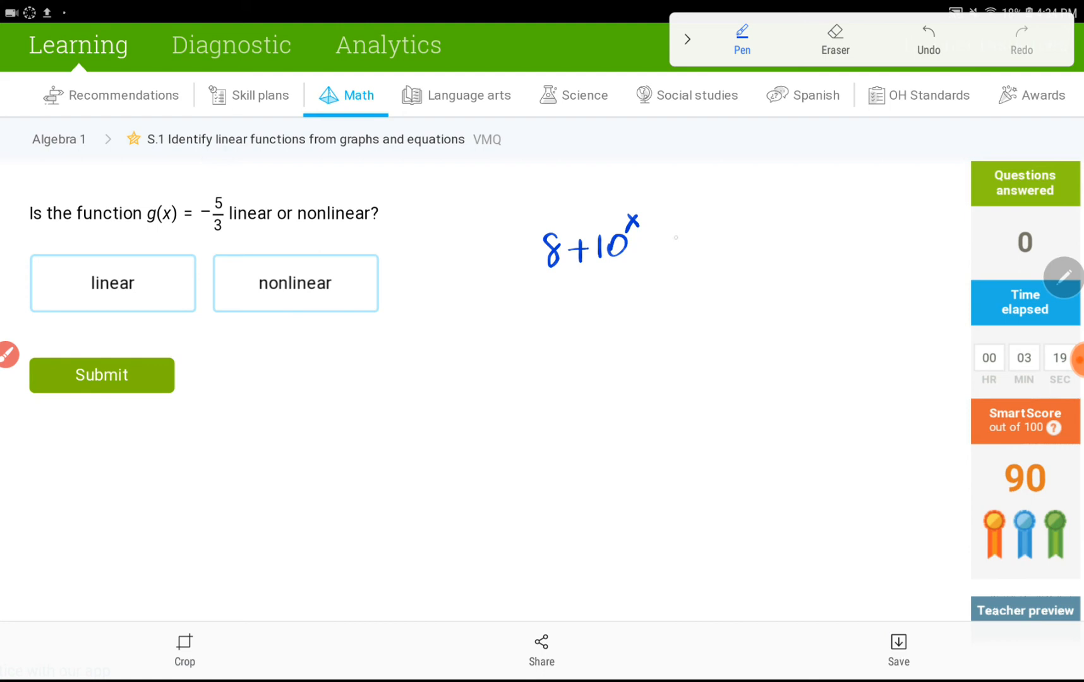
pyautogui.moveTo(674, 249); pyautogui.dragTo(747, 245)
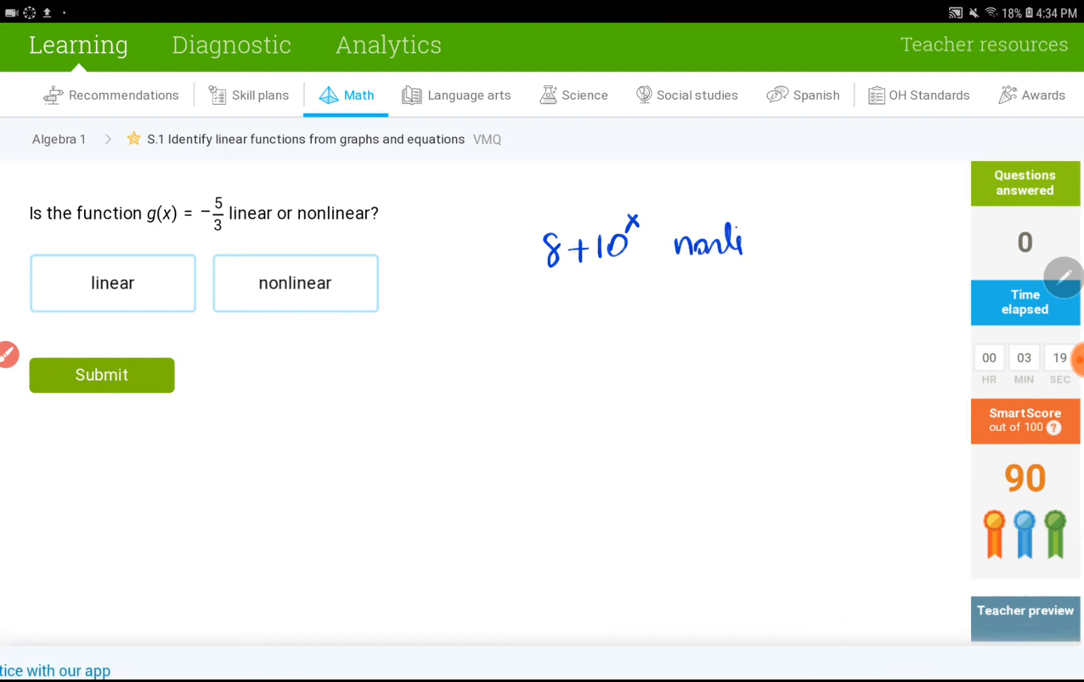
pyautogui.moveTo(743, 242); pyautogui.dragTo(796, 242)
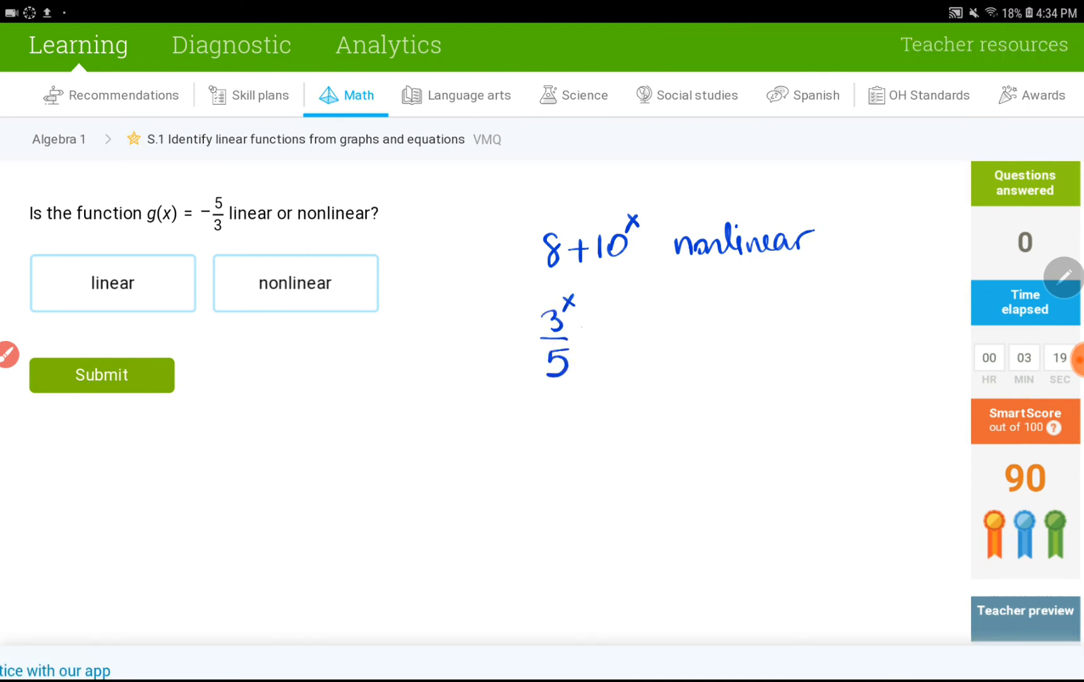
pyautogui.moveTo(581, 325); pyautogui.dragTo(629, 308)
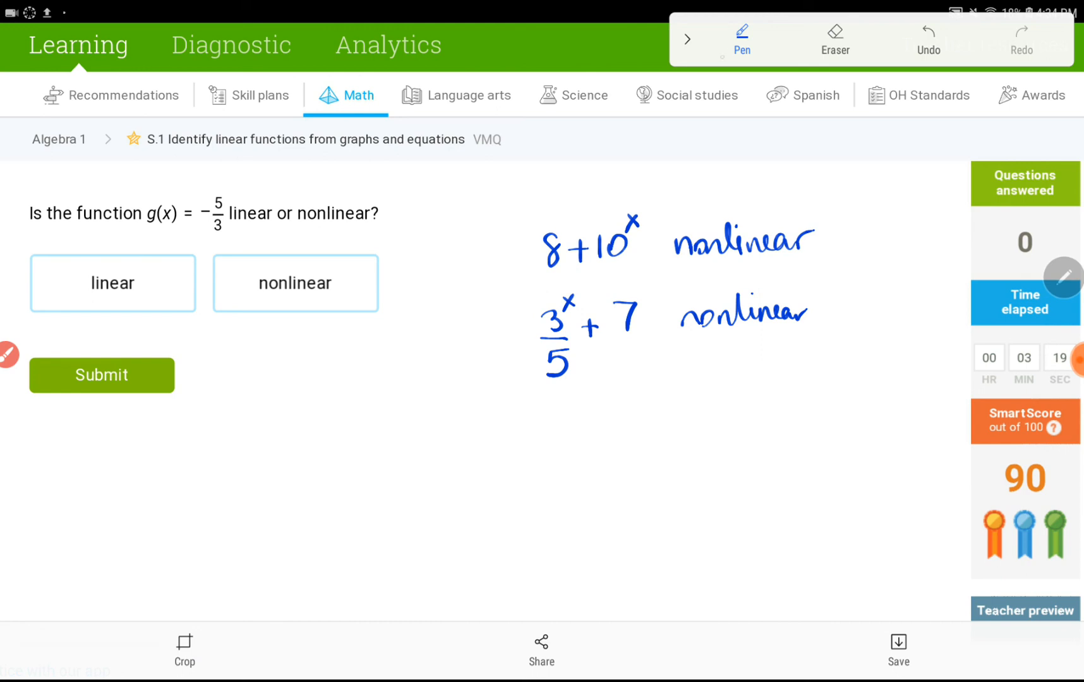
pyautogui.click(741, 39)
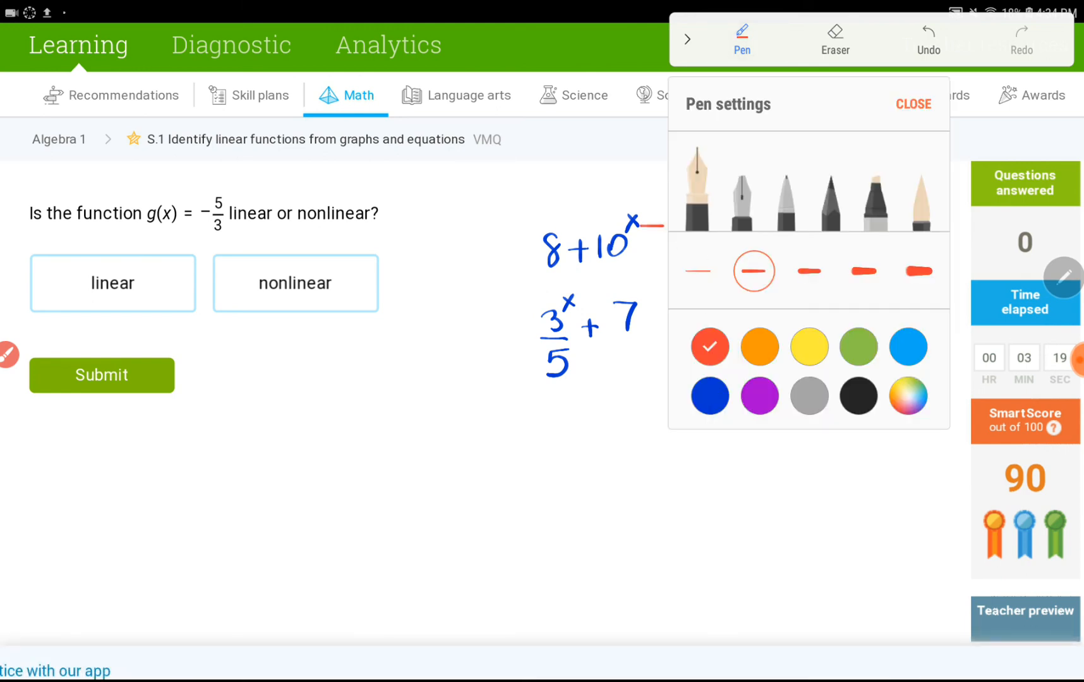
pyautogui.click(914, 104)
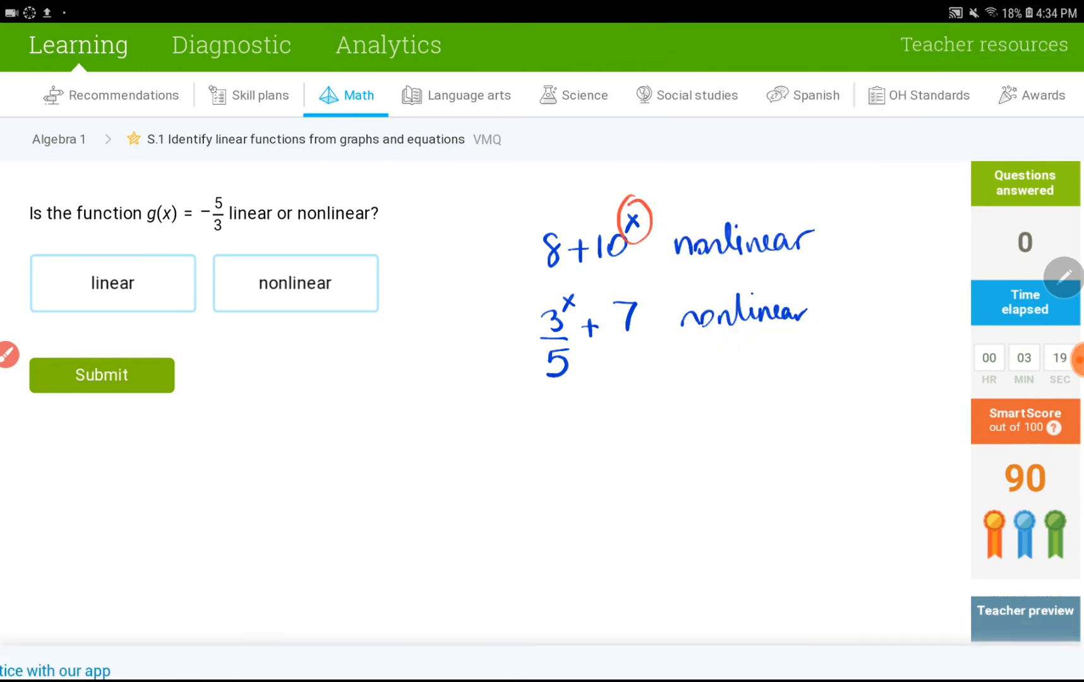